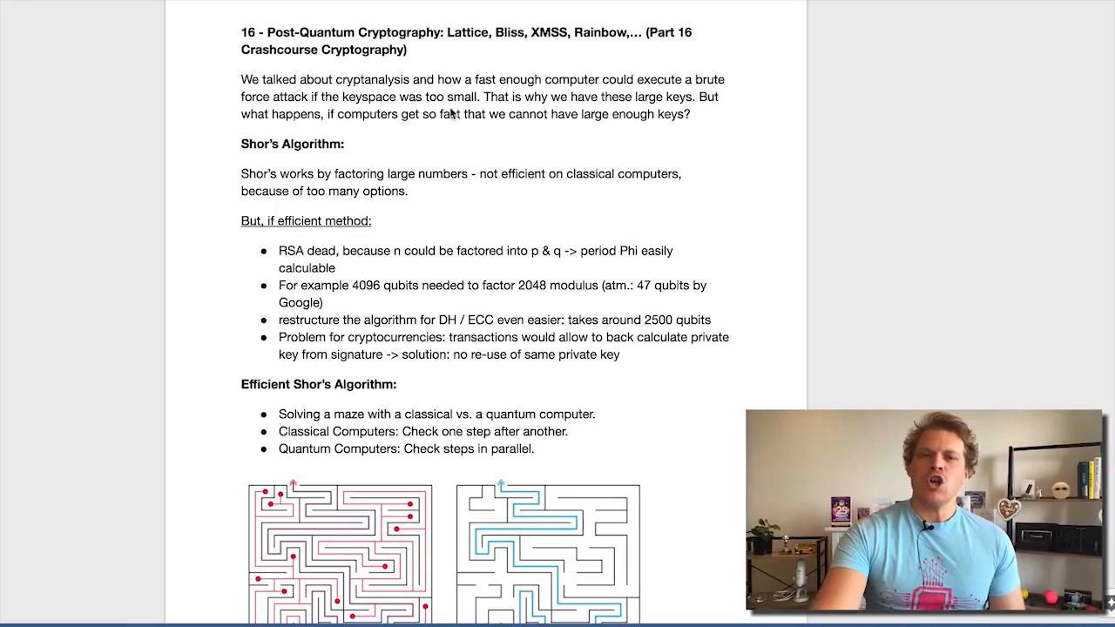
- Select the 'Shor's Algorithm:' heading at the top of the notes
{"action": "double_click", "coordinate": [371, 79]}
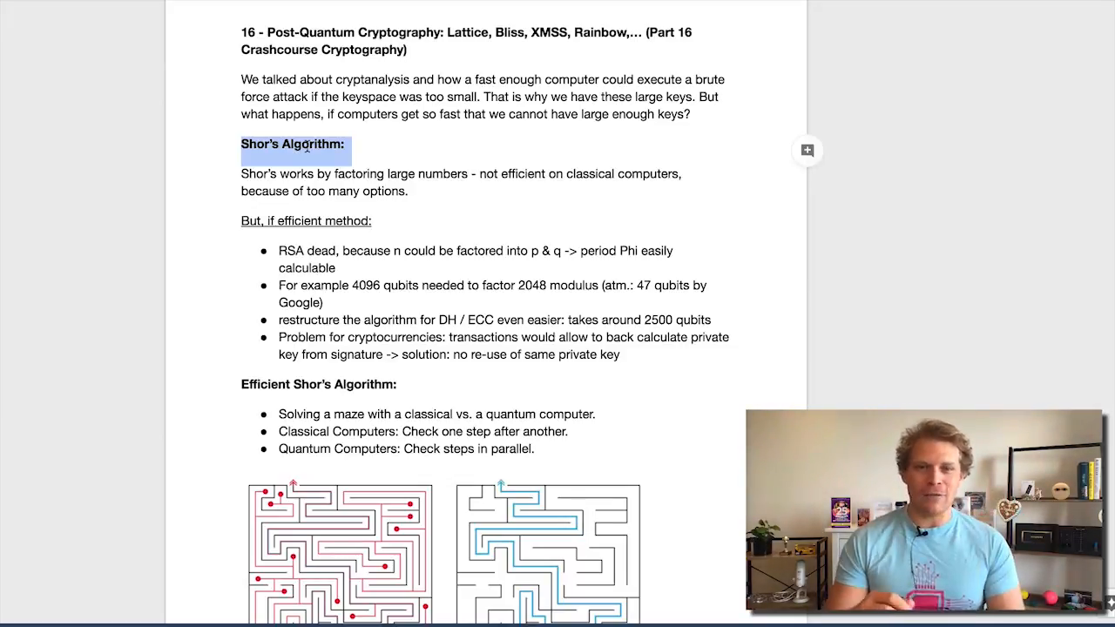
- Scroll to the Shor's Algorithm bullets and select the 'Problem for cryptocurrencies' paragraph
{"action": "scroll", "scroll_direction": "down", "scroll_amount": 3}
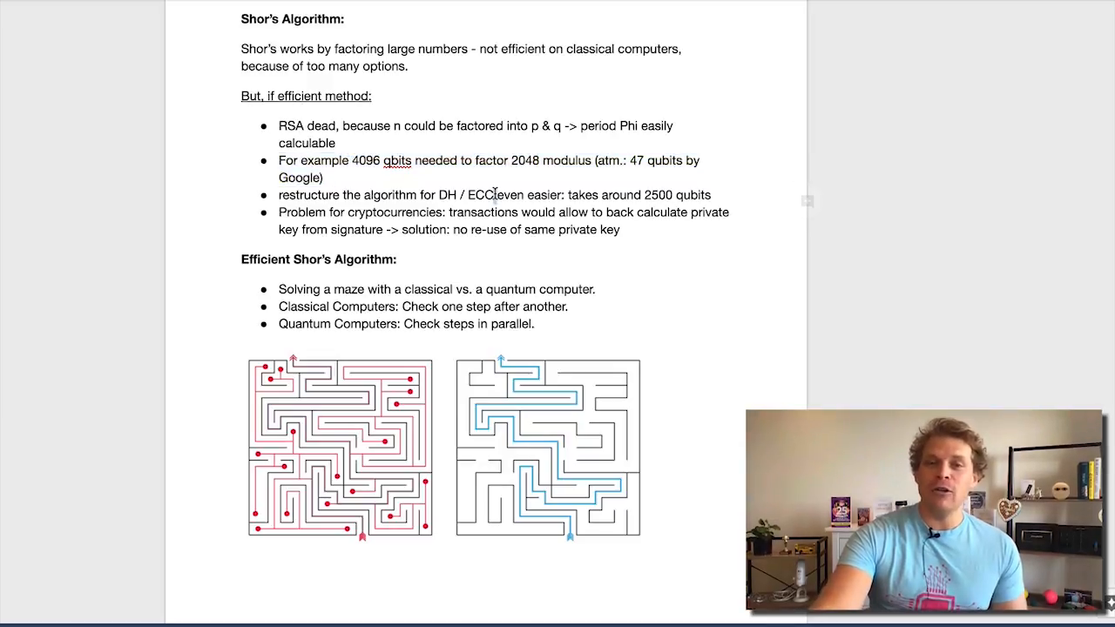
{"action": "triple_click", "coordinate": [493, 194]}
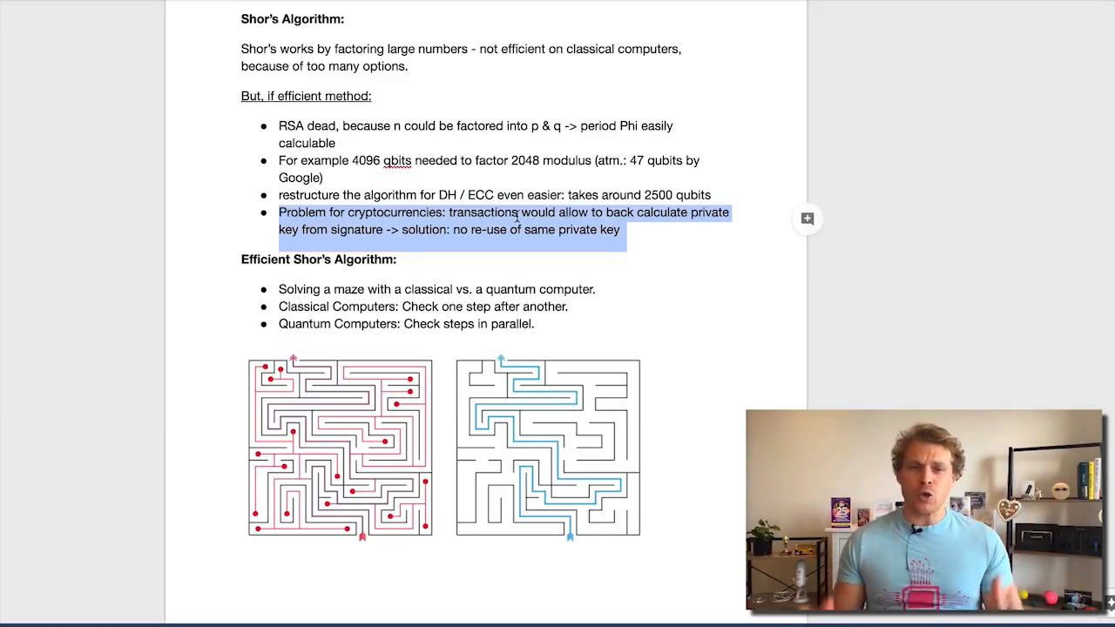
- Scroll to the Efficient Shor's Algorithm section showing both classical and quantum maze diagrams
{"action": "scroll", "scroll_direction": "down", "scroll_amount": 3}
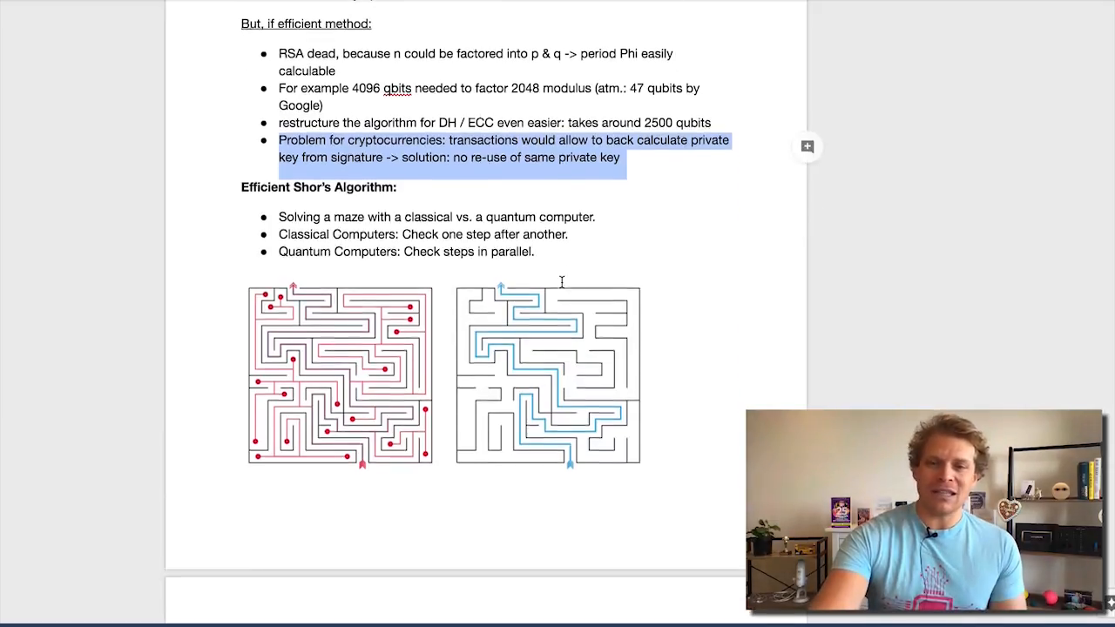
{"action": "scroll", "scroll_direction": "down", "scroll_amount": 3}
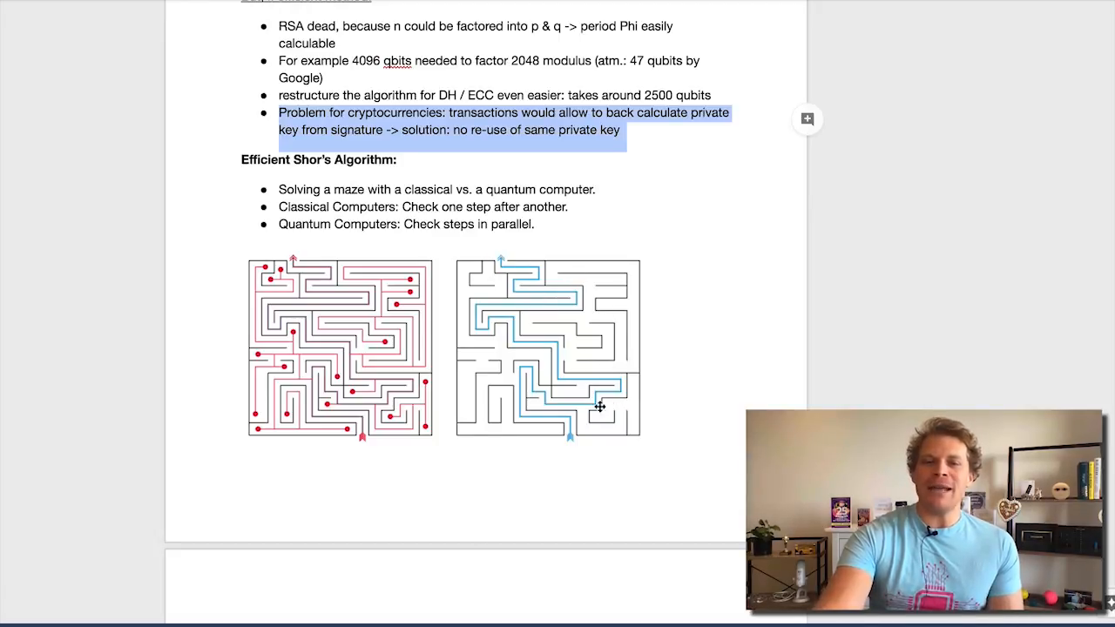
{"action": "mouse_move", "coordinate": [587, 396]}
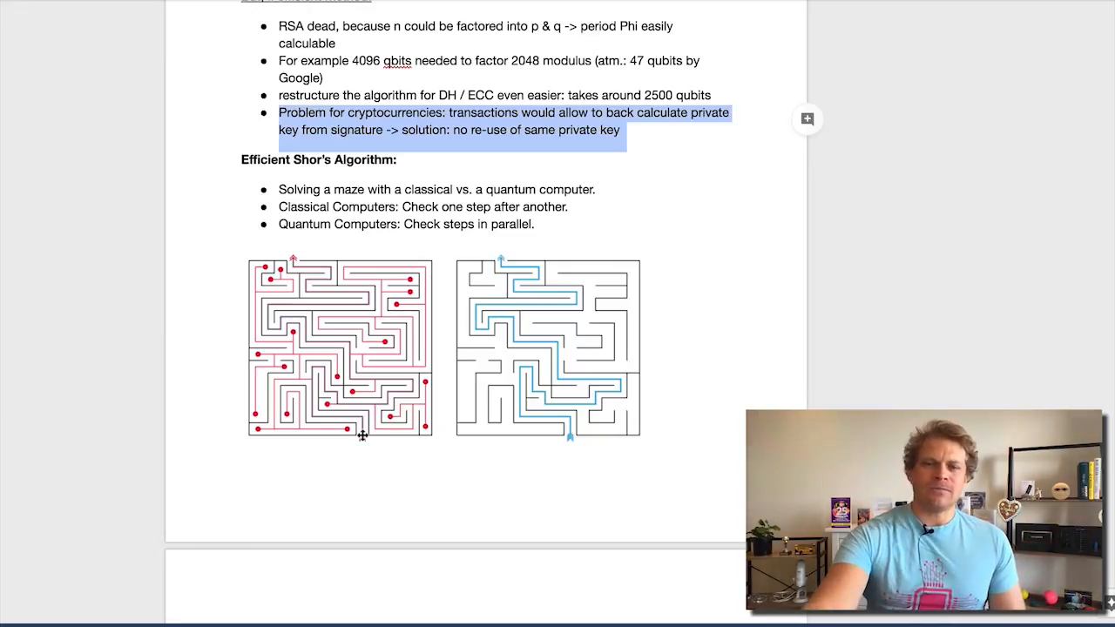
- Scroll to 'Quantum Computers - Qubits' and select the 1024 figure in the Bits line
{"action": "scroll", "scroll_direction": "down", "scroll_amount": 3}
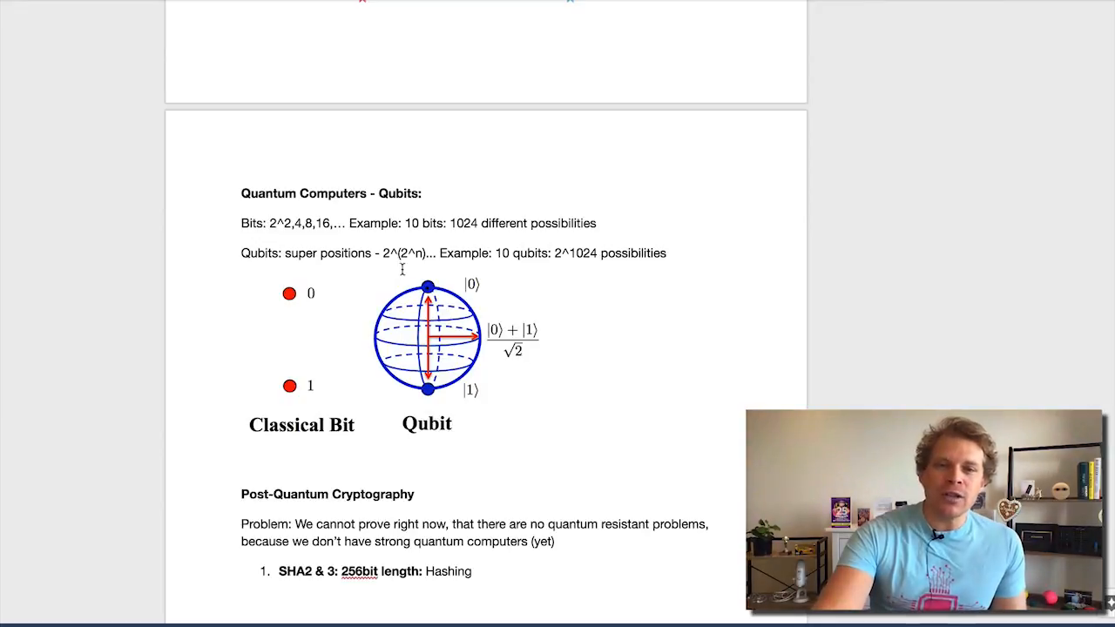
{"action": "double_click", "coordinate": [409, 223]}
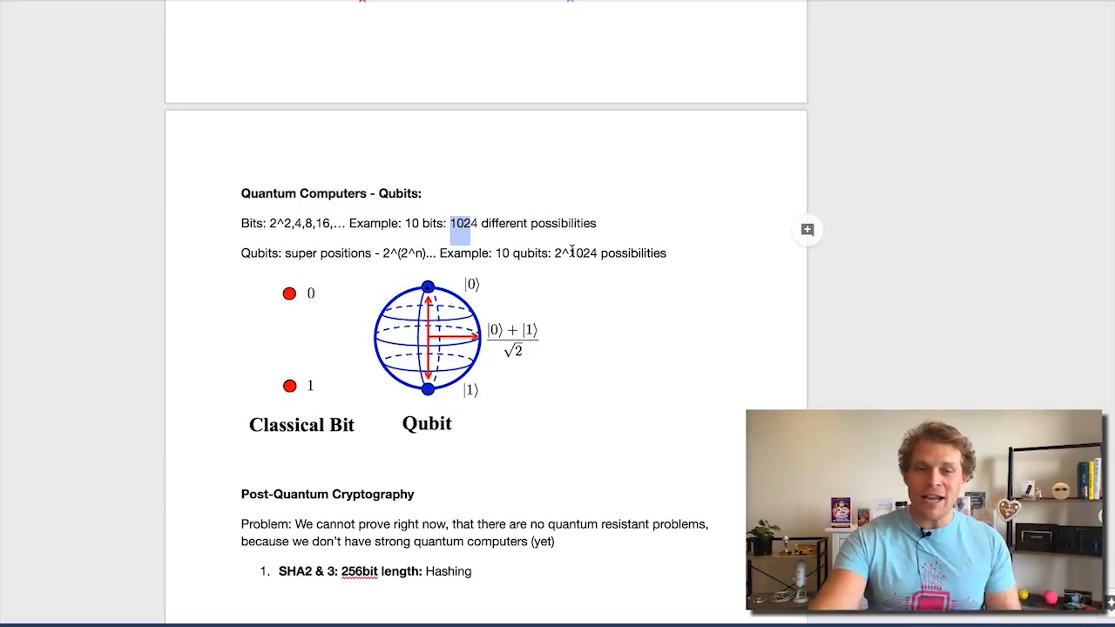
- Scroll past the qubit diagram and highlight the XMSS item's bullets, ending with the cryptocurrency-project bullet
{"action": "scroll", "scroll_direction": "down", "scroll_amount": 3}
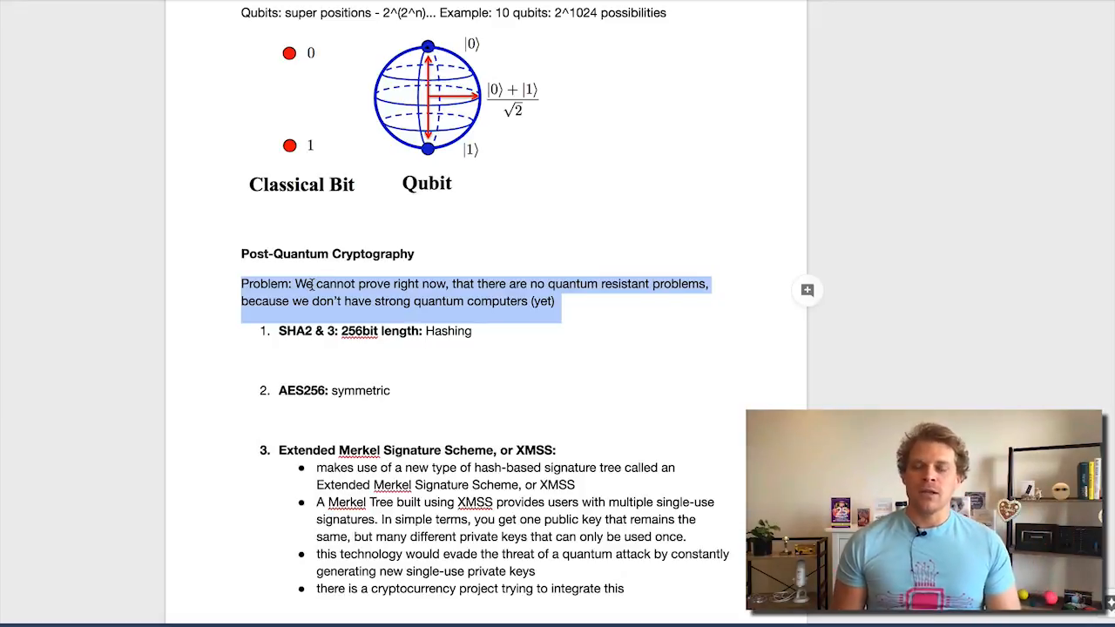
{"action": "scroll", "scroll_direction": "down", "scroll_amount": 3}
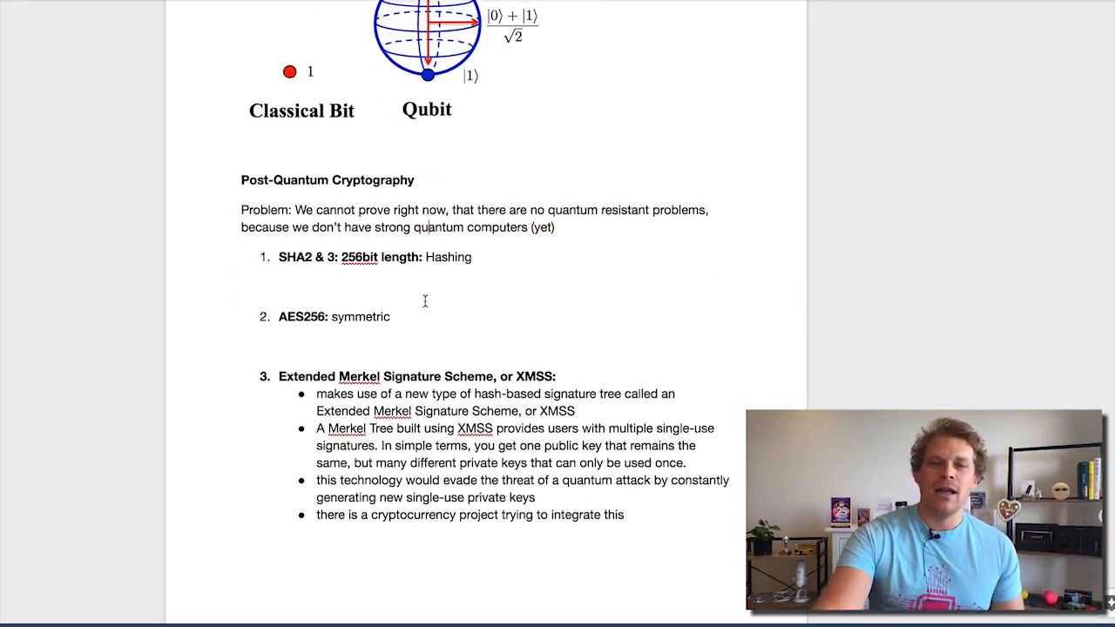
{"action": "left_click_drag", "start_coordinate": [277, 256], "coordinate": [472, 256]}
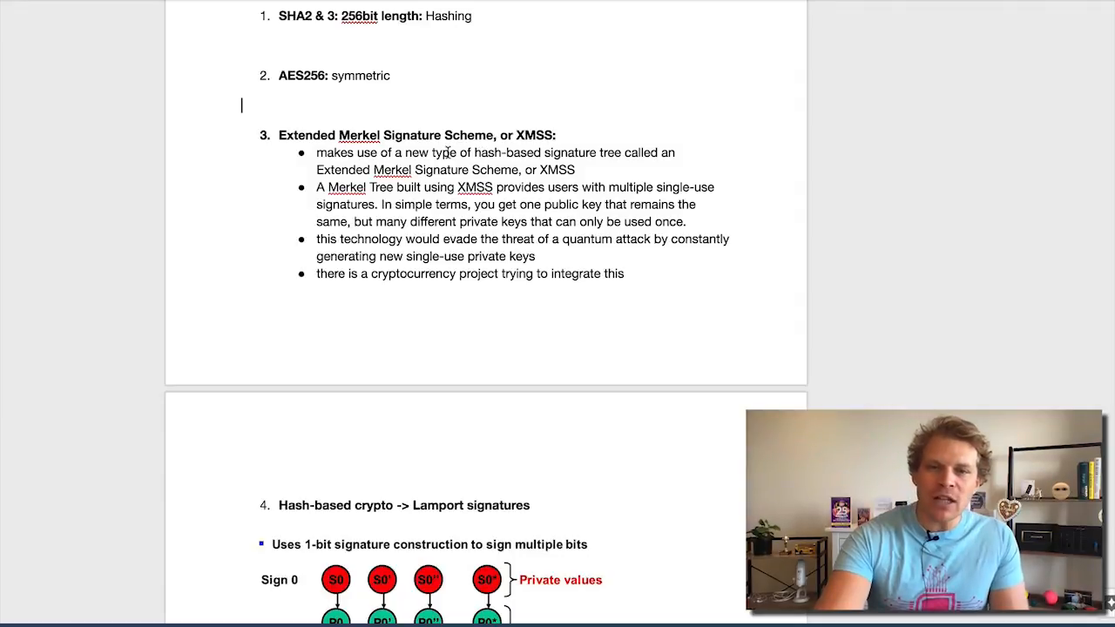
{"action": "left_click_drag", "start_coordinate": [317, 152], "coordinate": [574, 170]}
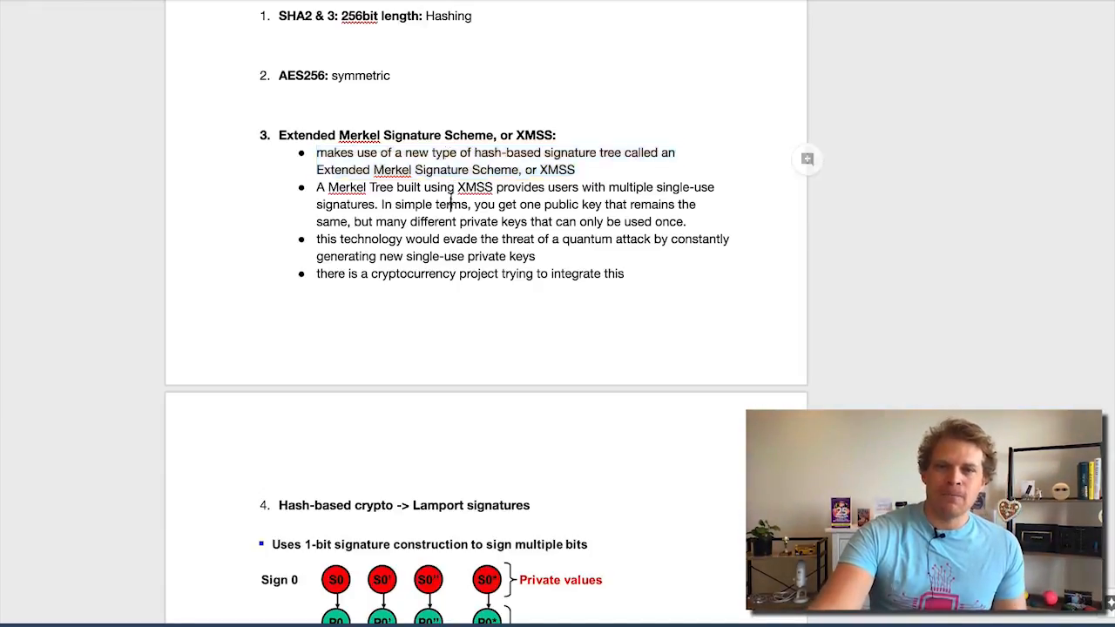
{"action": "left_click_drag", "start_coordinate": [316, 187], "coordinate": [686, 221]}
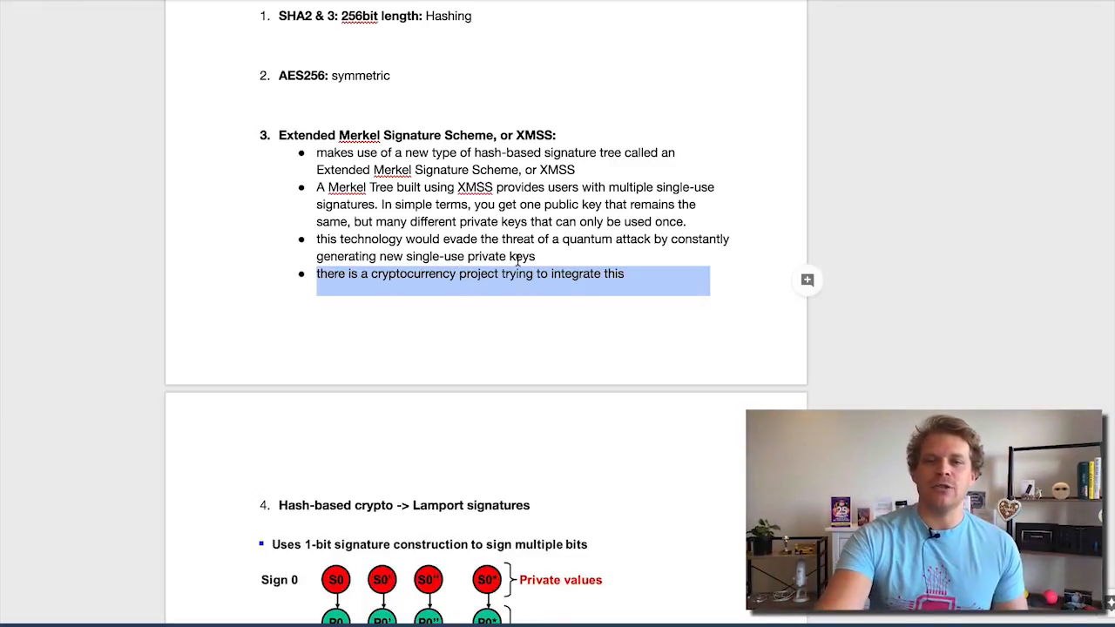
- Scroll to item 4, Hash-based crypto -> Lamport signatures, with its private/public values diagram
{"action": "scroll", "scroll_direction": "down", "scroll_amount": 3}
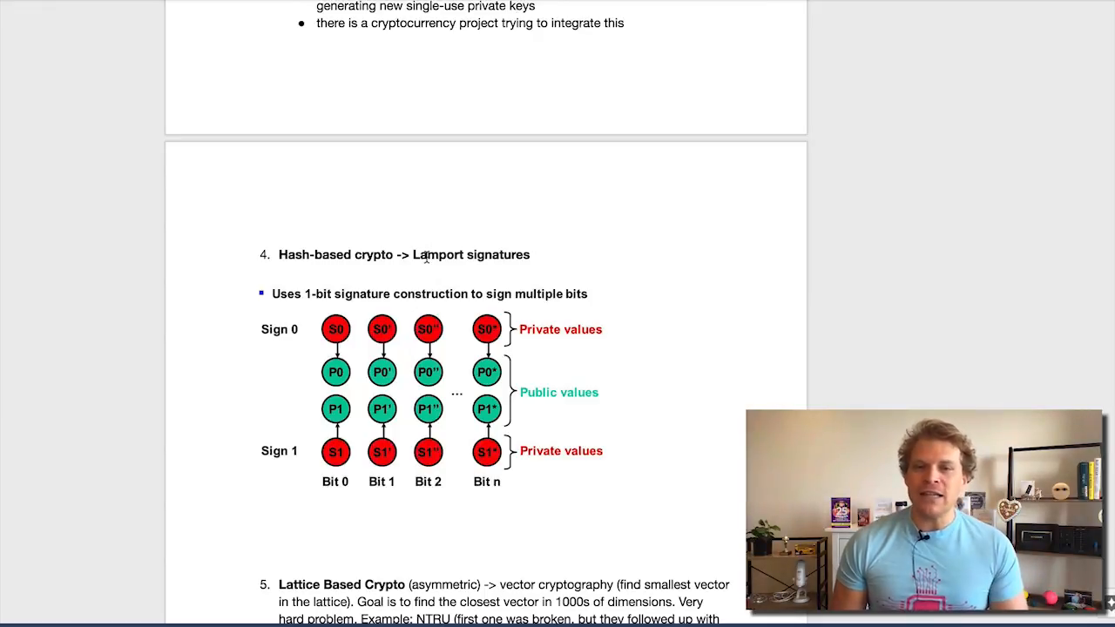
{"action": "scroll", "scroll_direction": "down", "scroll_amount": 3}
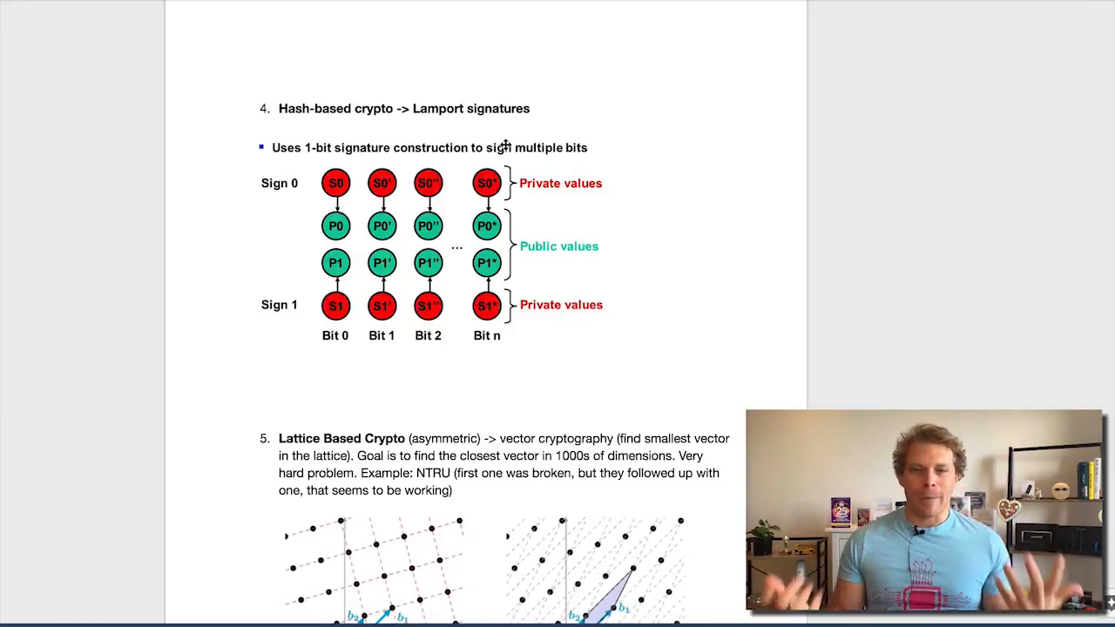
- Scroll through Lattice Based Crypto to item 6, BLISS Signature Scheme, and item 7, NIST
{"action": "scroll", "scroll_direction": "down", "scroll_amount": 3}
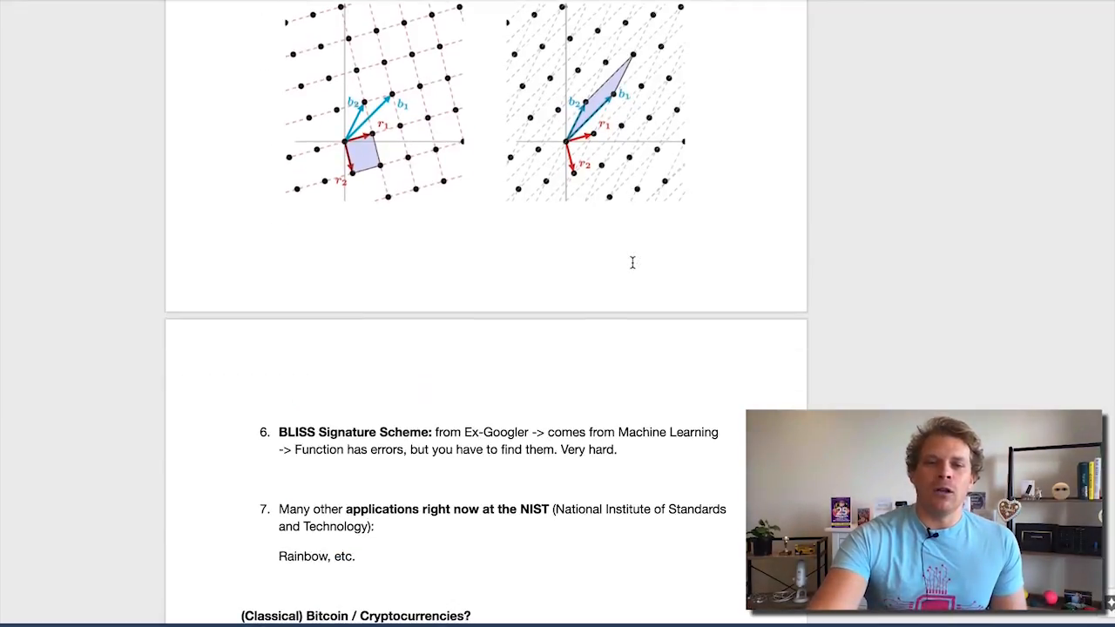
- Scroll to the '(Classical) Bitcoin / Cryptocurrencies?' and 'Post-Quantum Cryptocurrencies?' headings
{"action": "scroll", "scroll_direction": "down", "scroll_amount": 3}
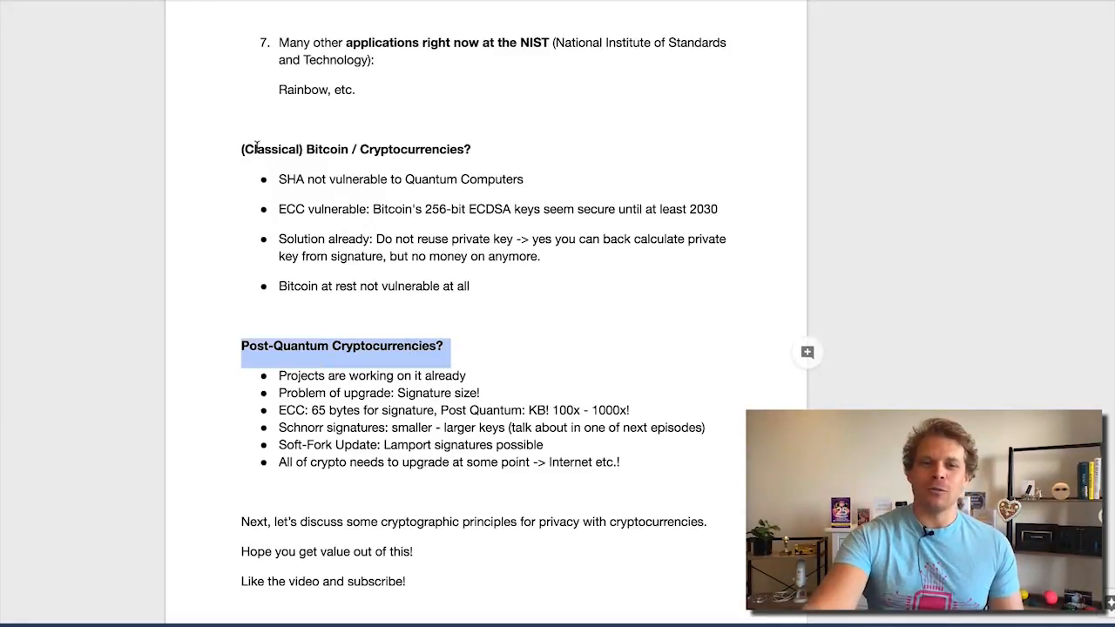
- Reposition the view so the BLISS and NIST items sit above the Bitcoin sections
{"action": "scroll", "scroll_direction": "down", "scroll_amount": 3}
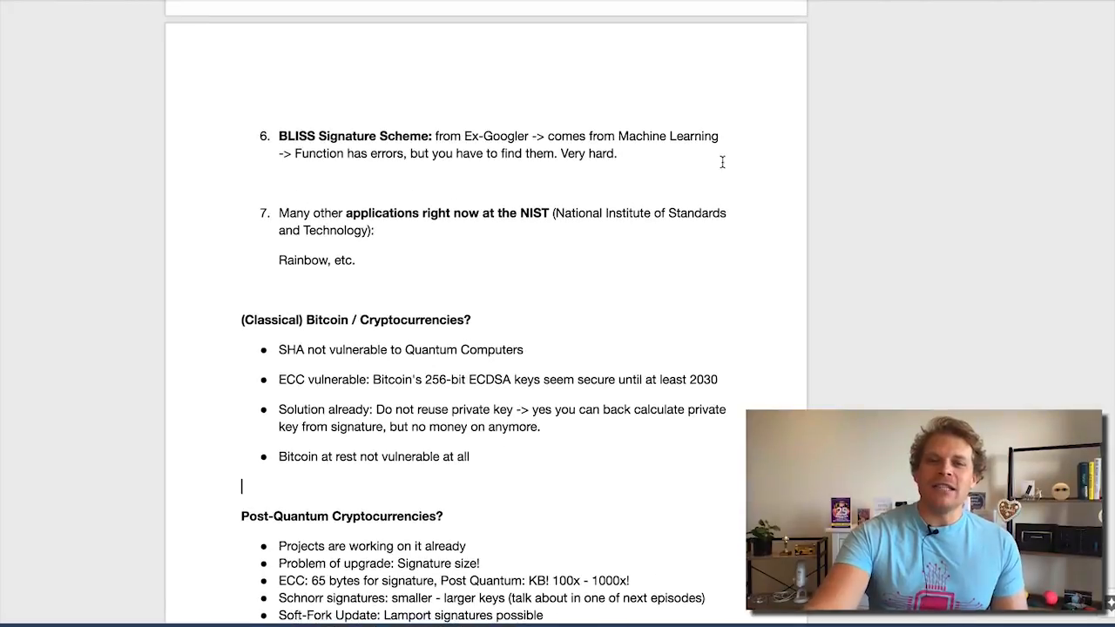
{"action": "mouse_move", "coordinate": [581, 229]}
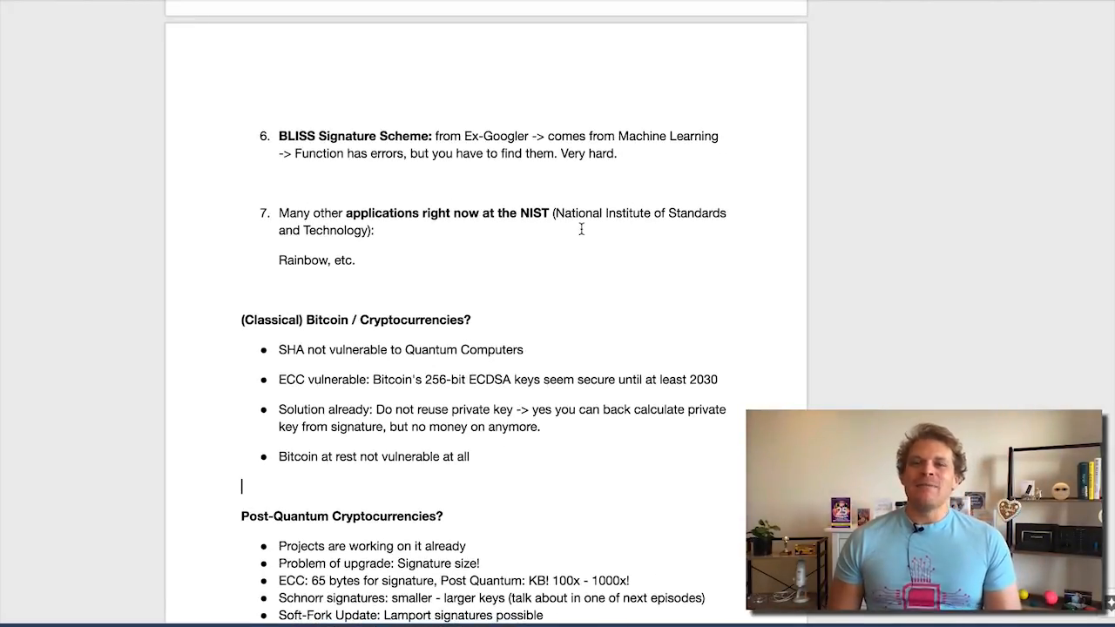